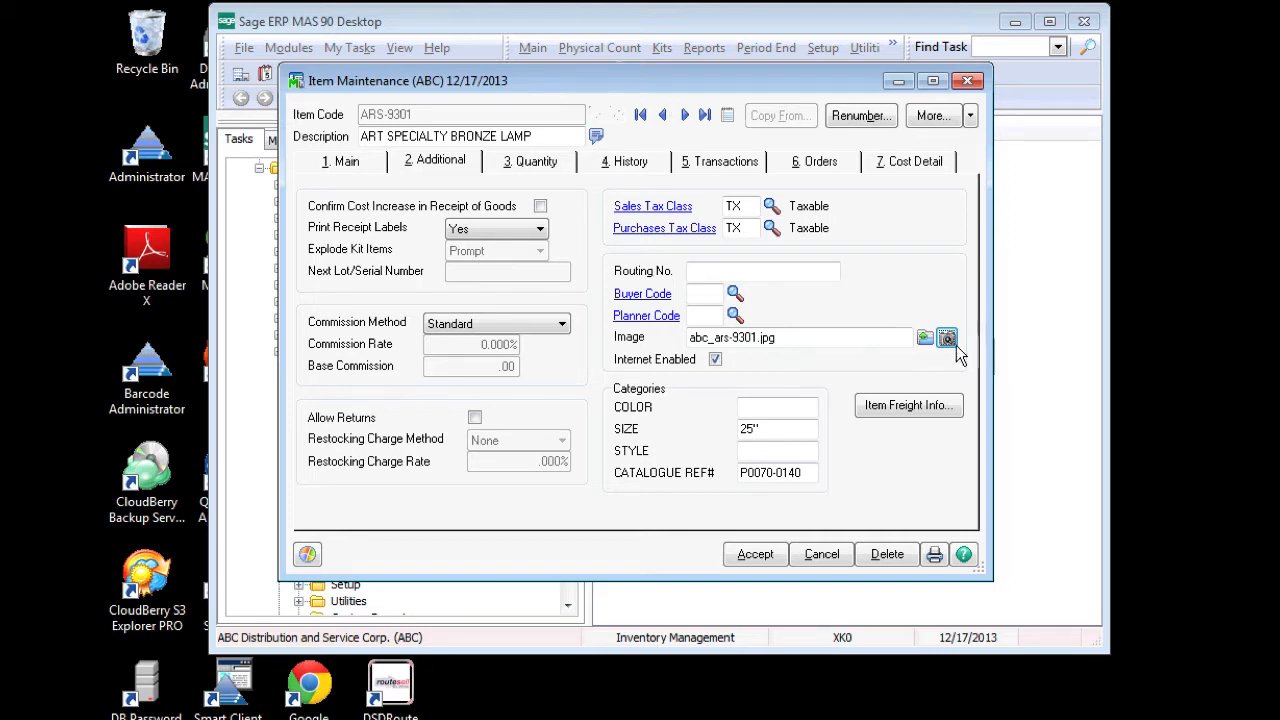
Step: View the bronze lamp's stored photo from the Additional tab, then close it
click(947, 337)
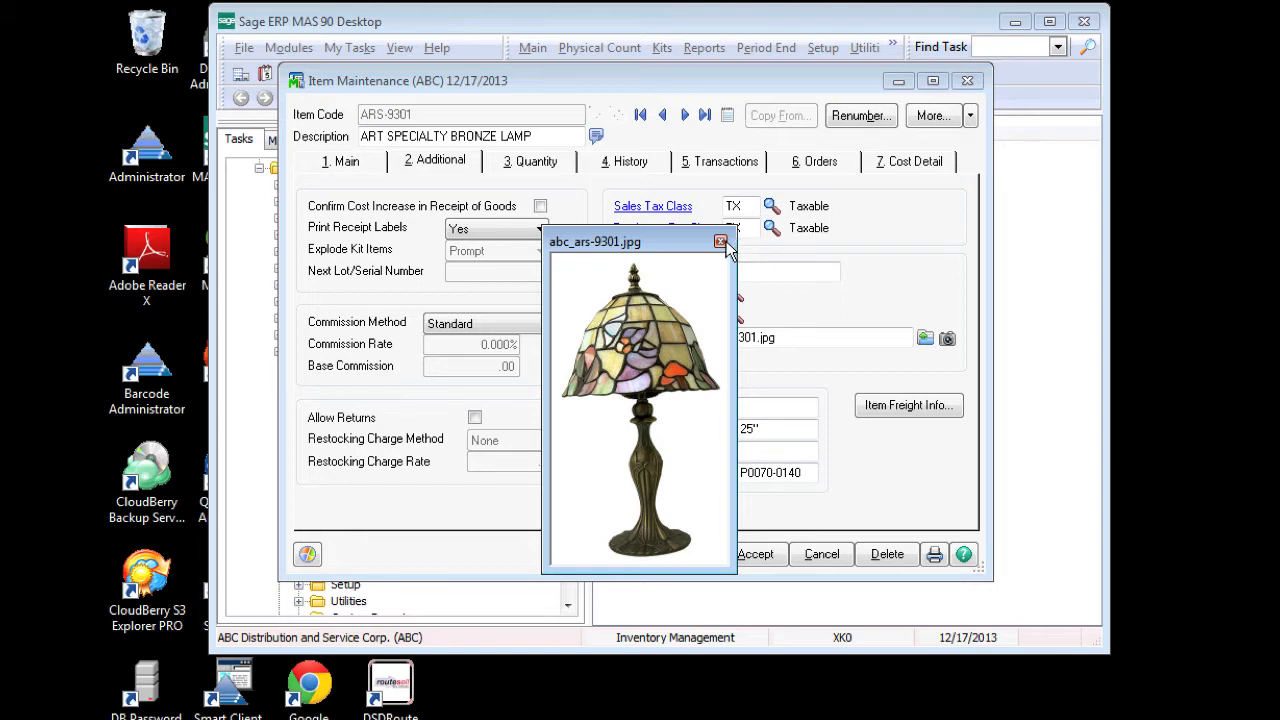
click(720, 242)
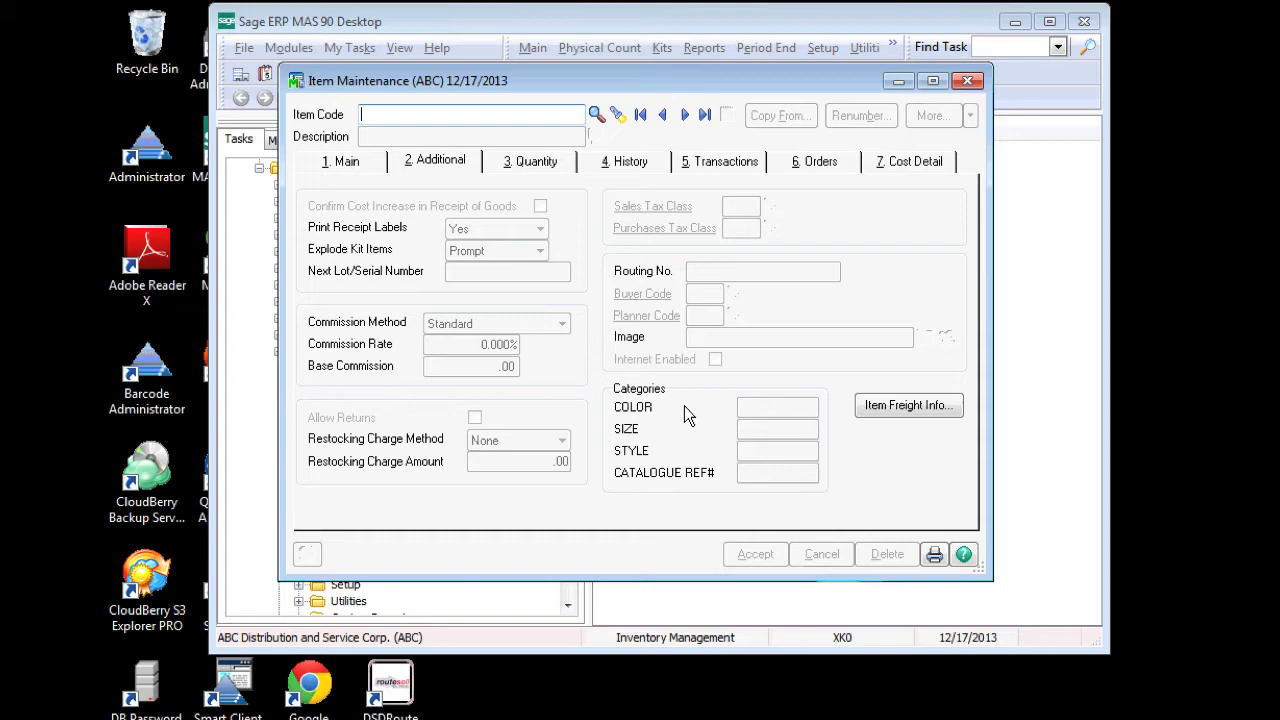
Step: Dismiss the Item List lookup without choosing an item and close Item Maintenance
click(596, 114)
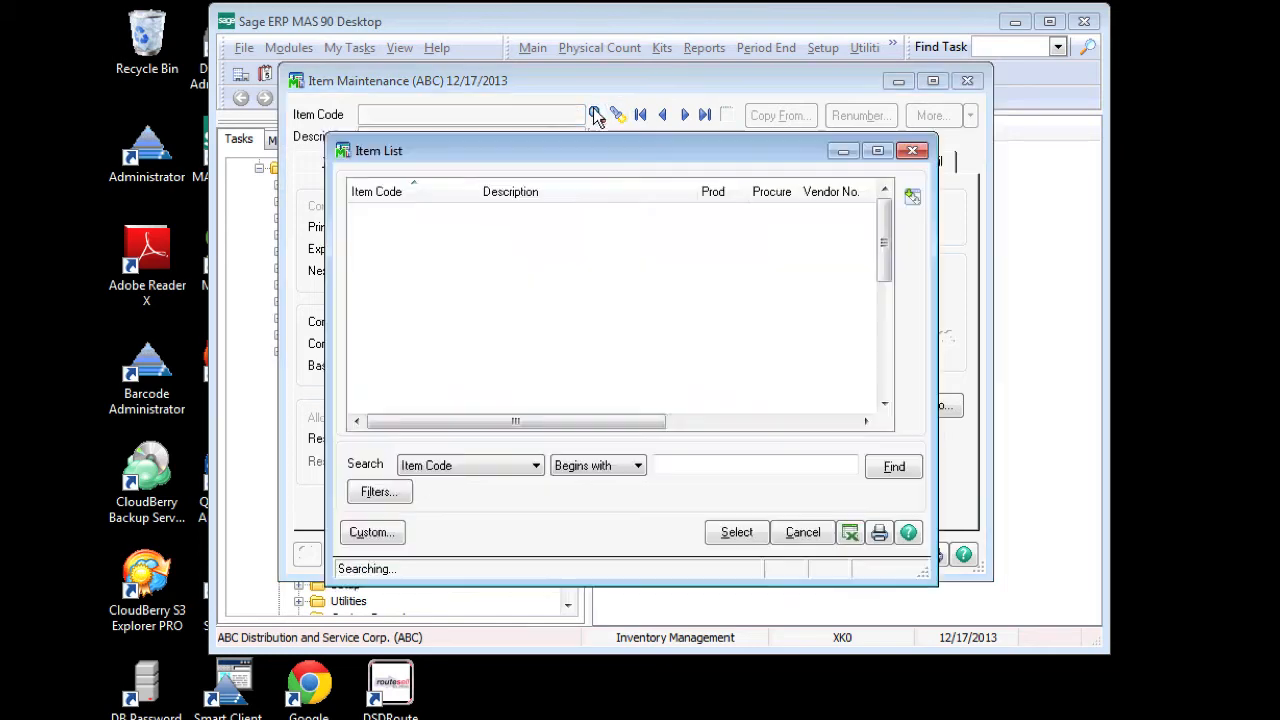
click(893, 466)
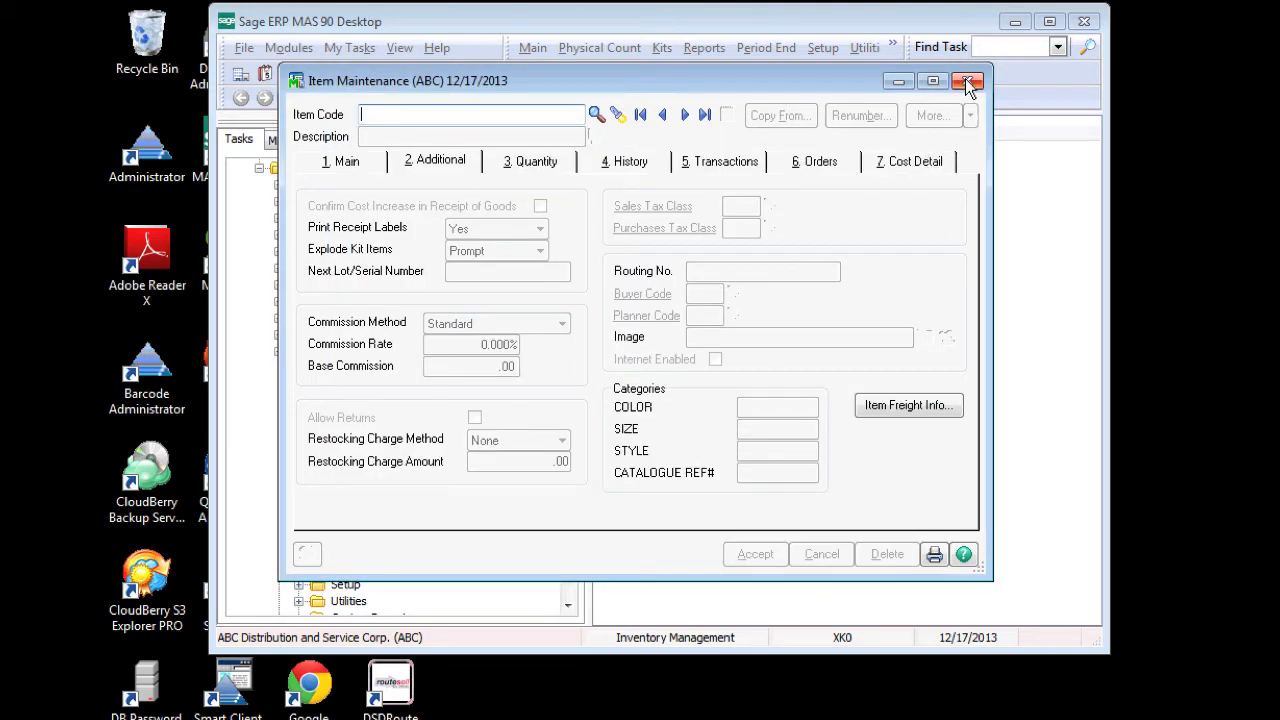
click(967, 81)
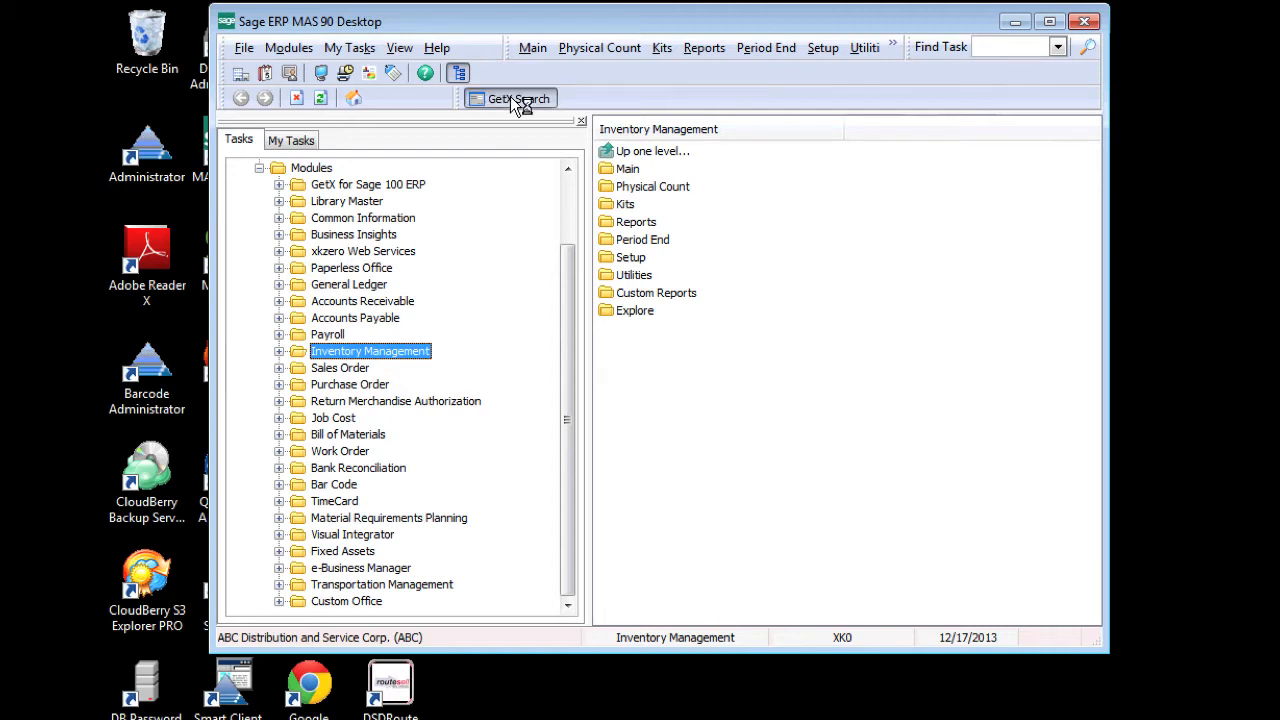
Step: Accept the accounting date and run a GetX search for 'lamp'
click(512, 98)
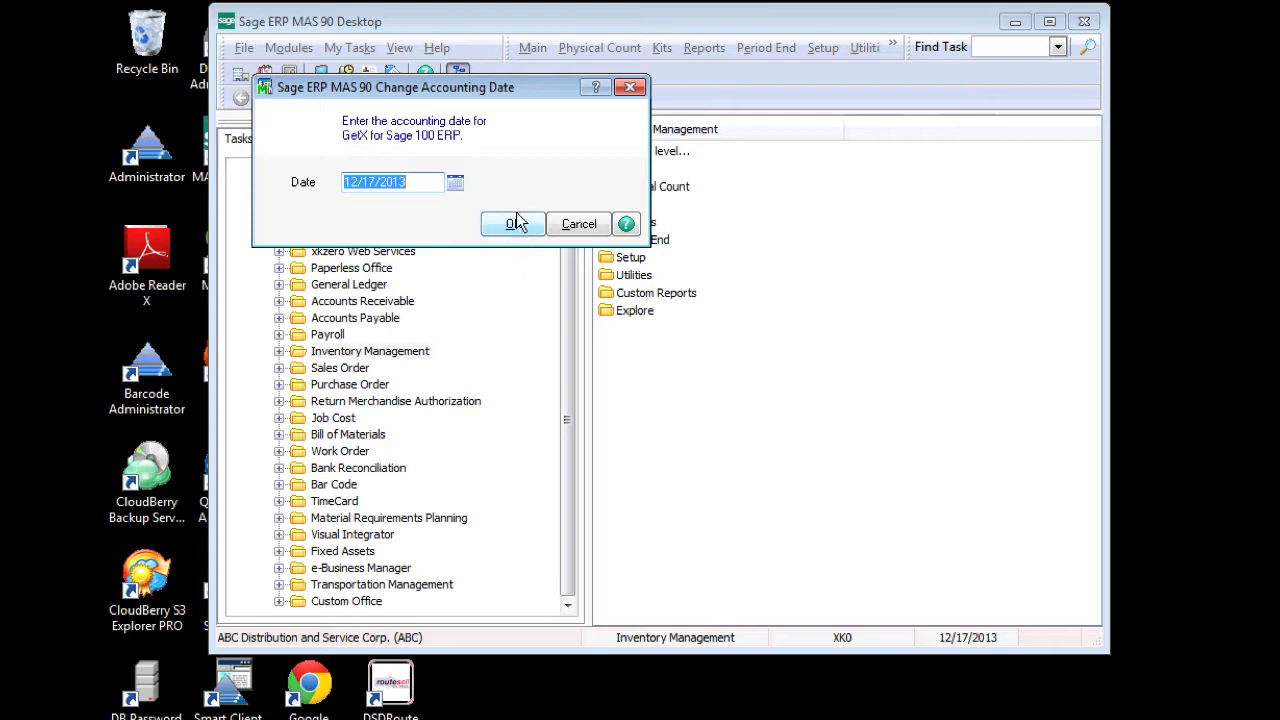
click(512, 223)
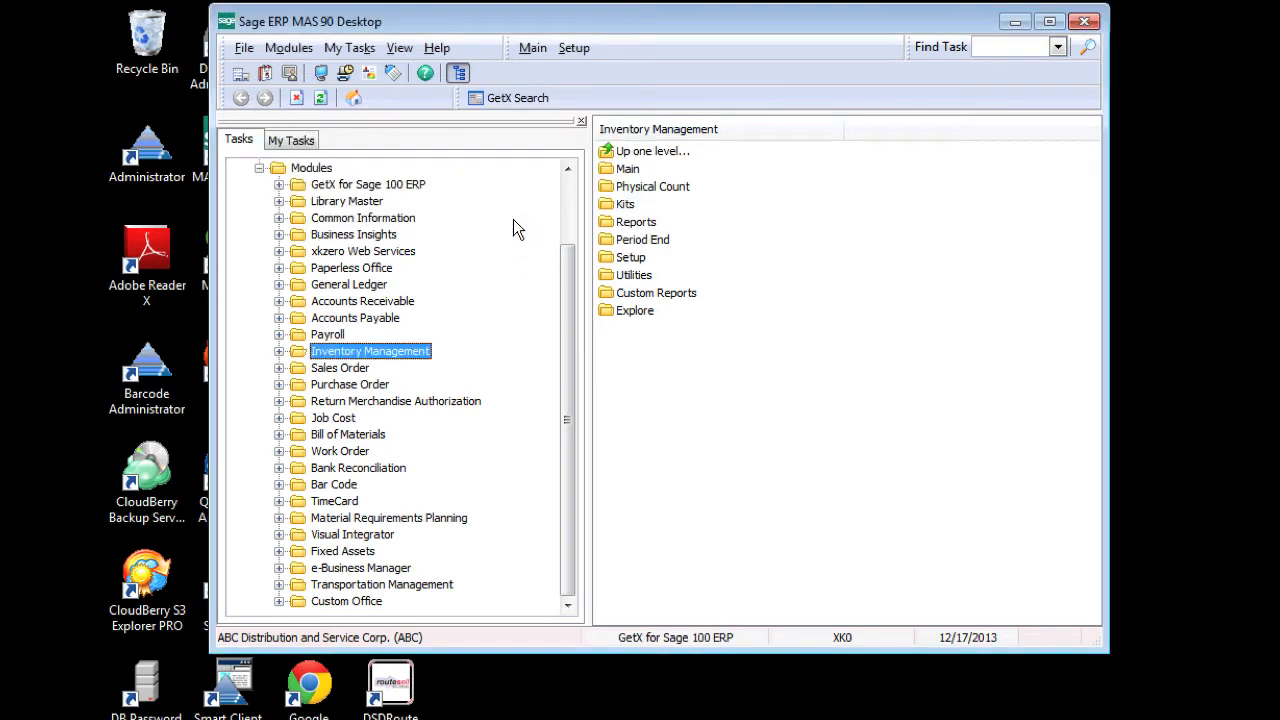
click(517, 97)
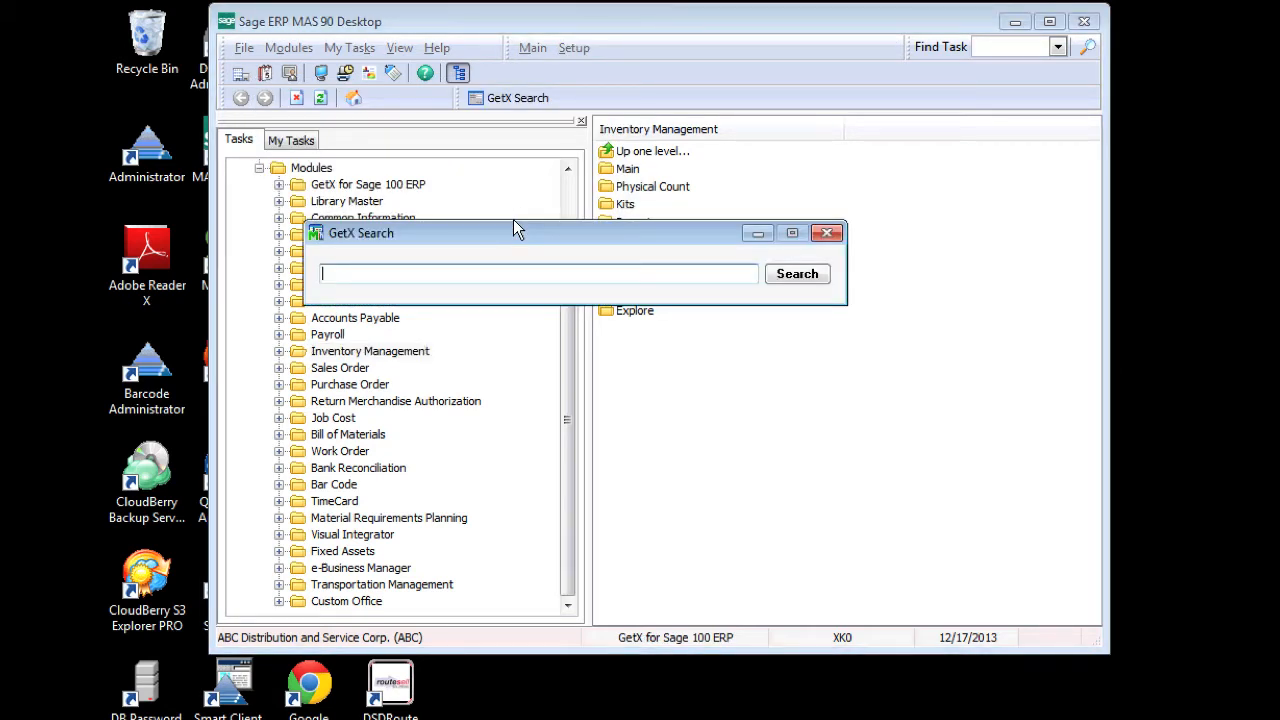
mouse_move(503, 263)
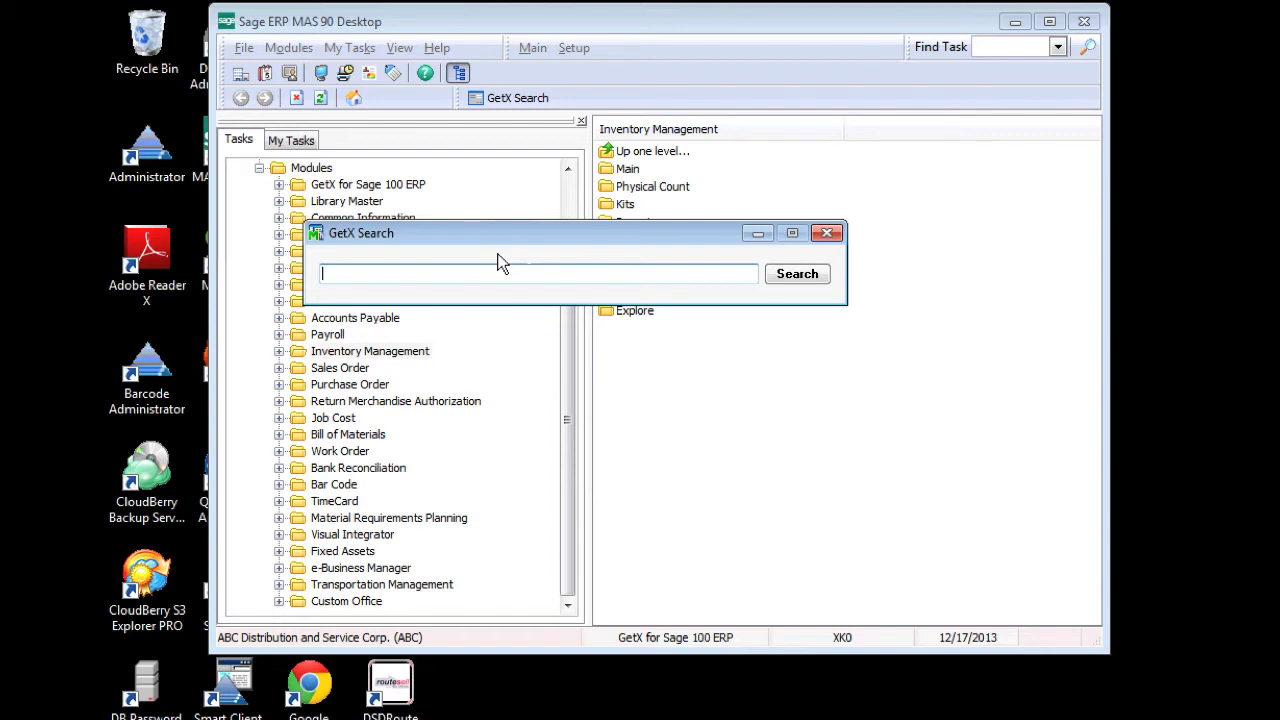
text(lamp)
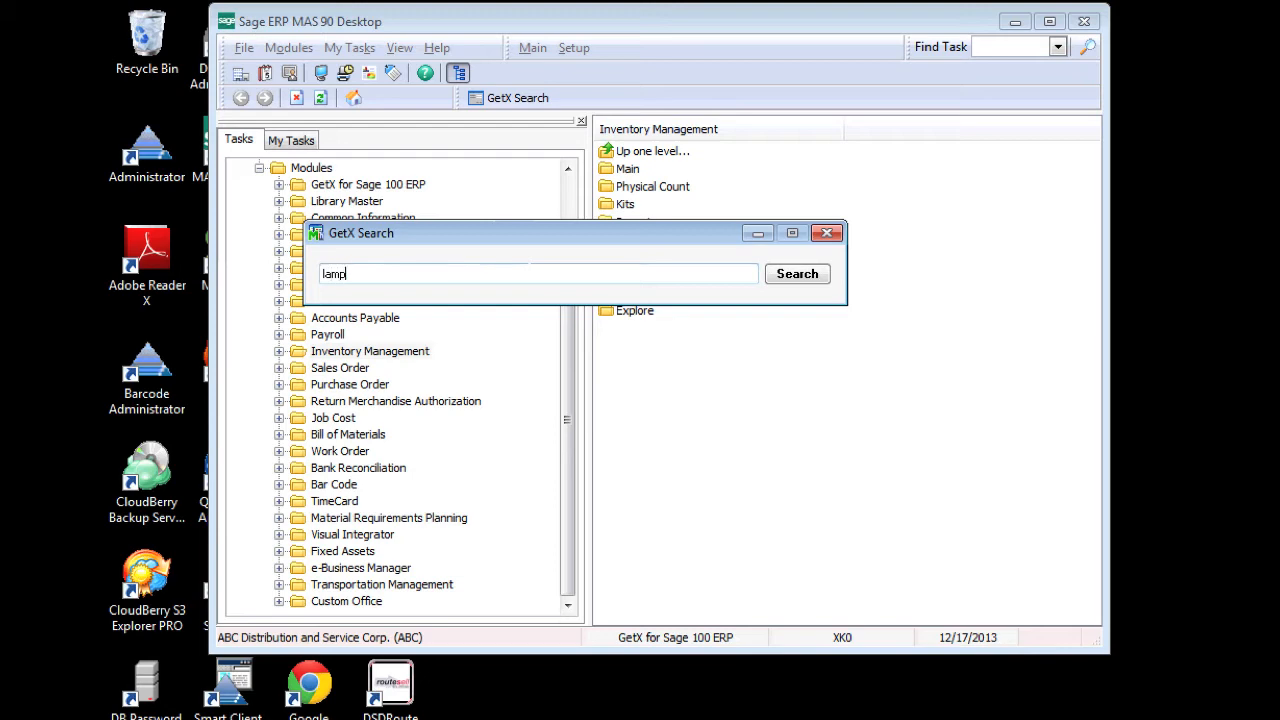
click(797, 273)
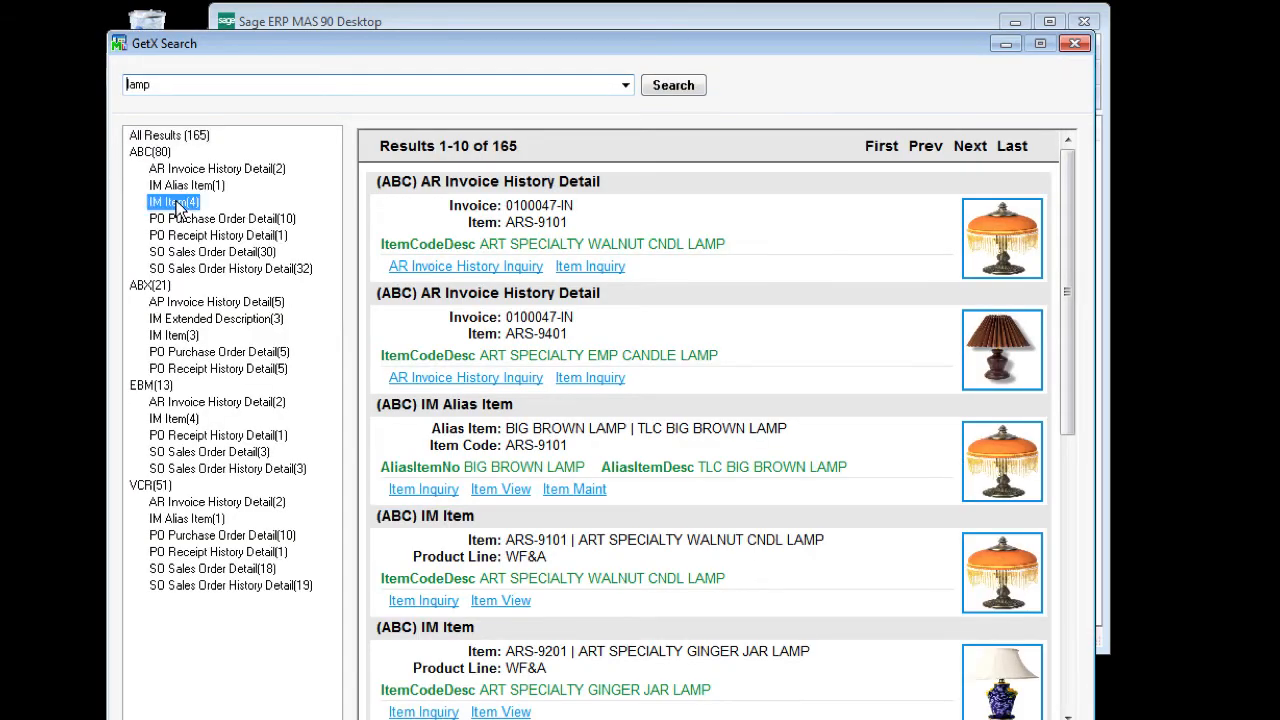
Step: Filter results to ABC's IM Item matches and open Item Inquiry for ARS-9301
click(172, 202)
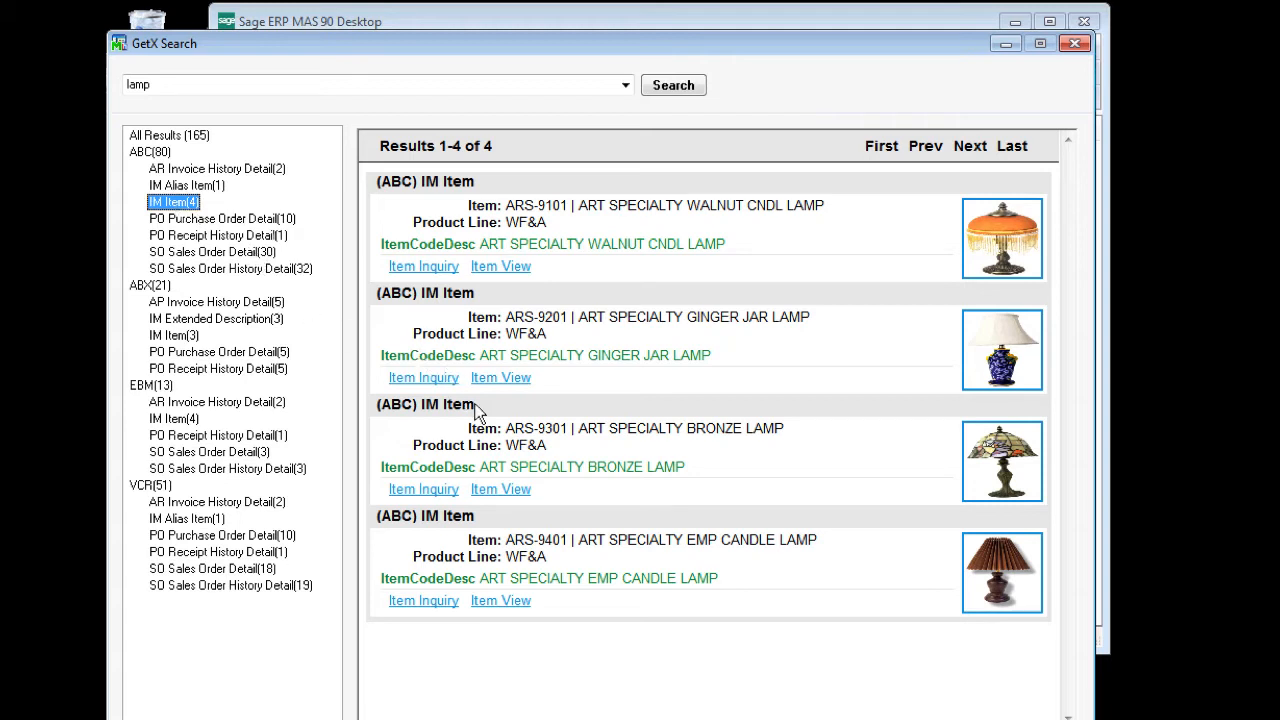
mouse_move(1010, 477)
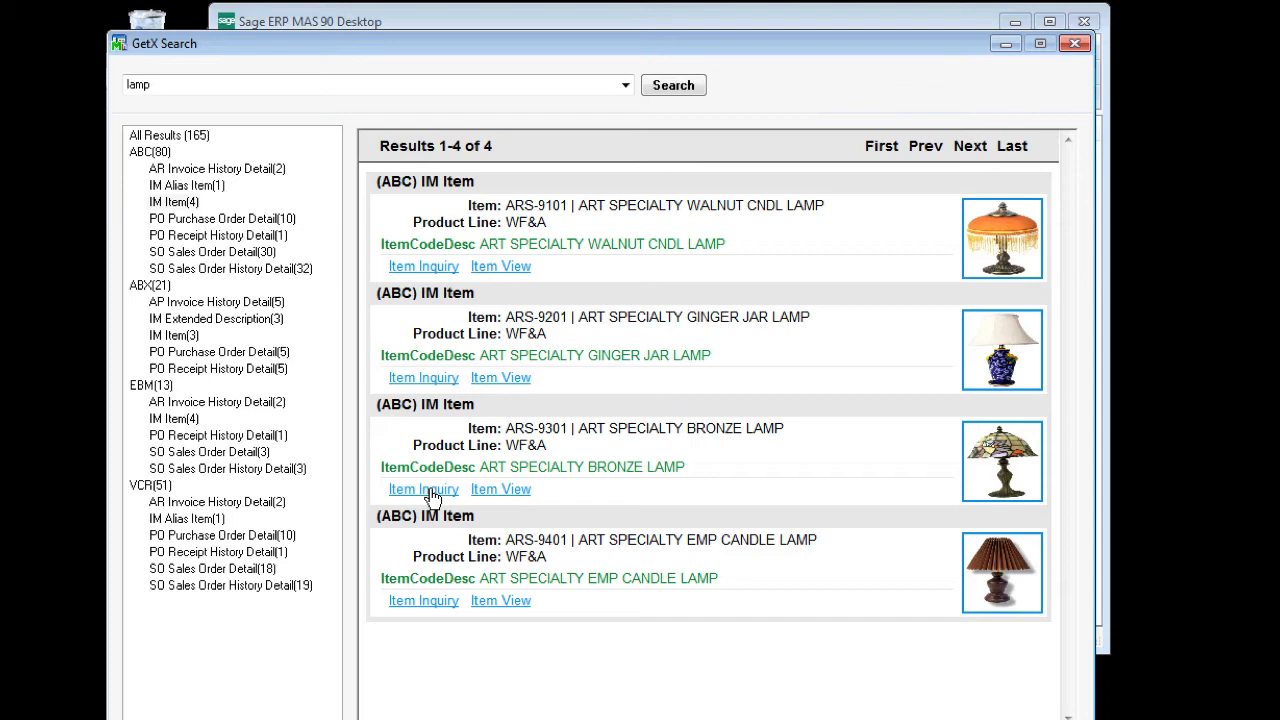
click(423, 489)
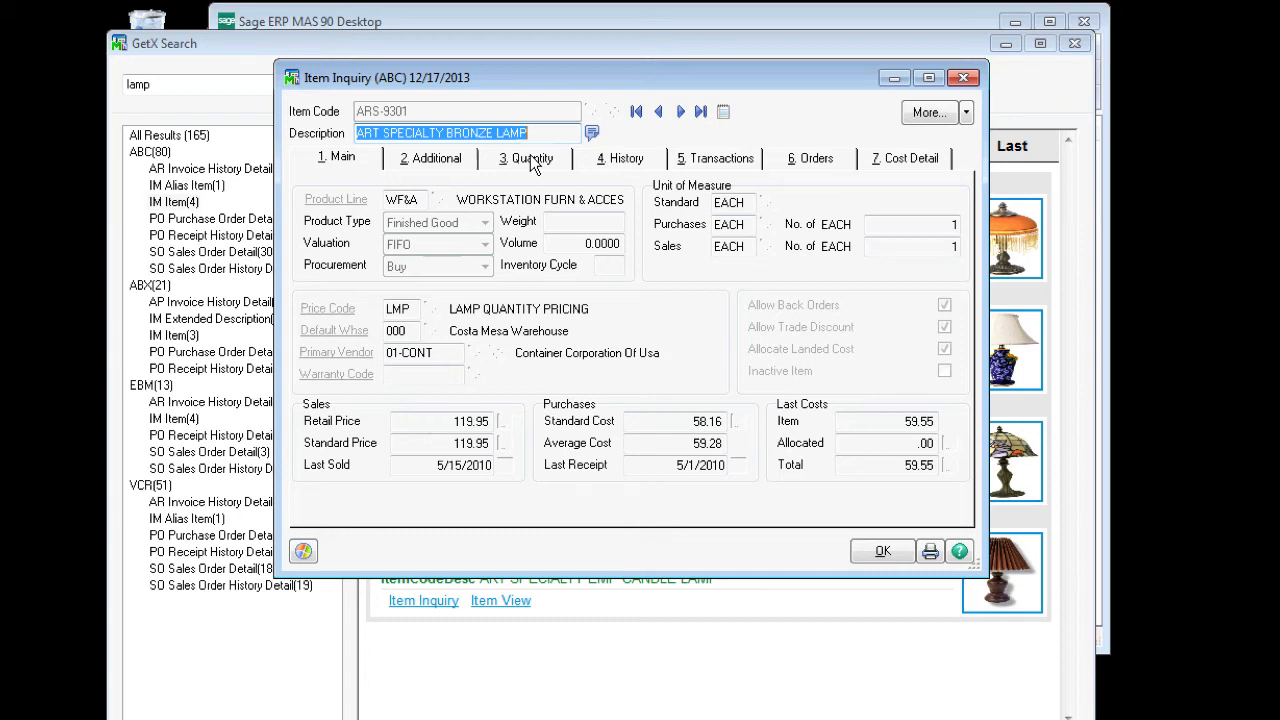
Step: Review the bronze lamp's warehouse quantities and photo, then close Item Inquiry
click(527, 158)
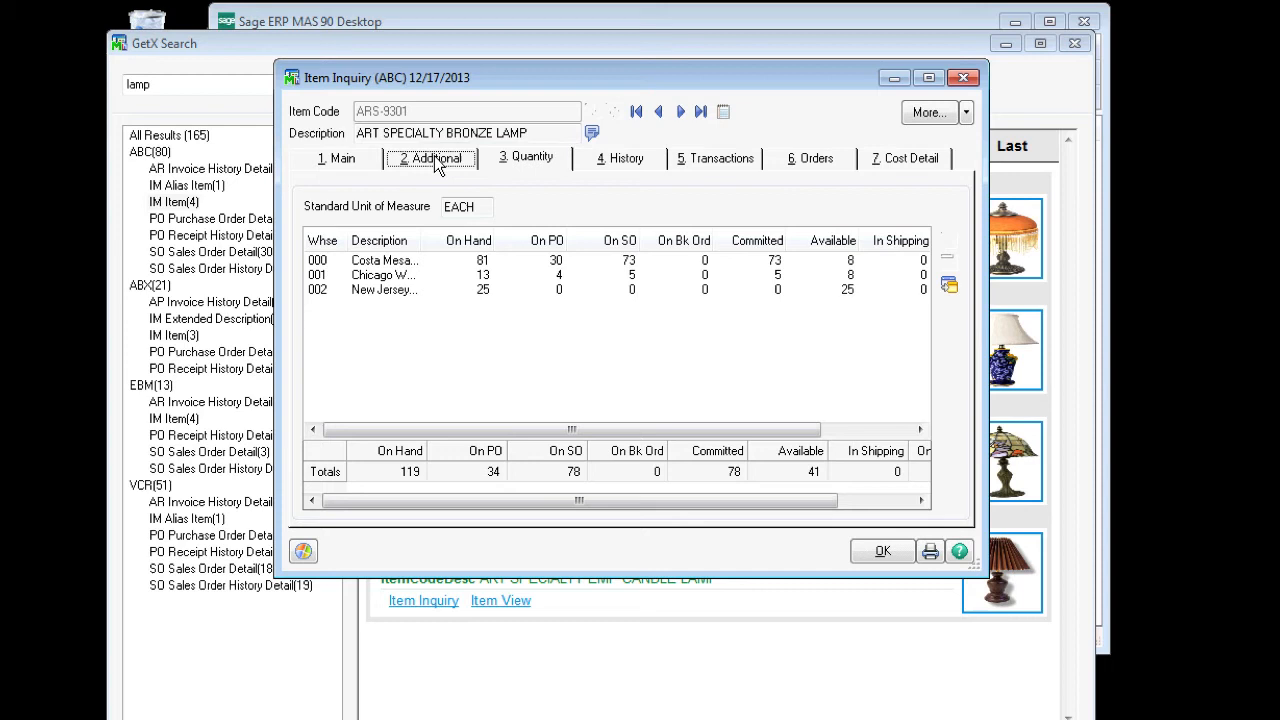
click(430, 157)
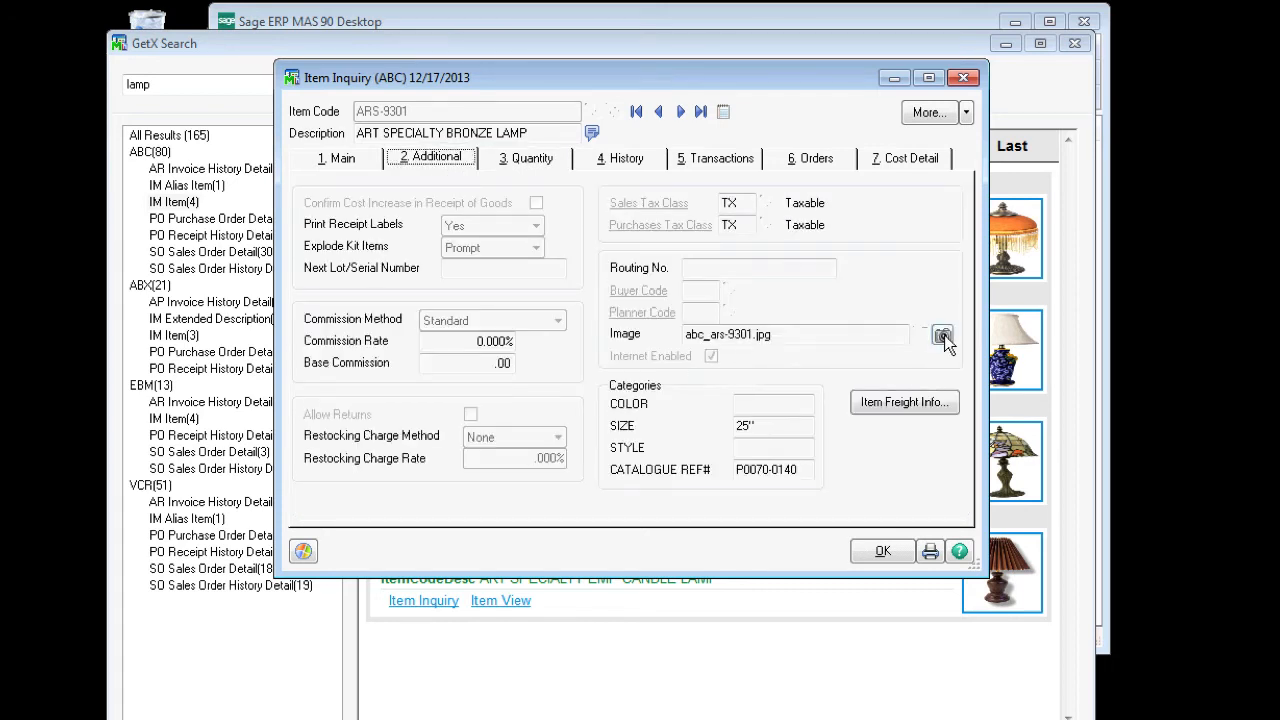
click(941, 335)
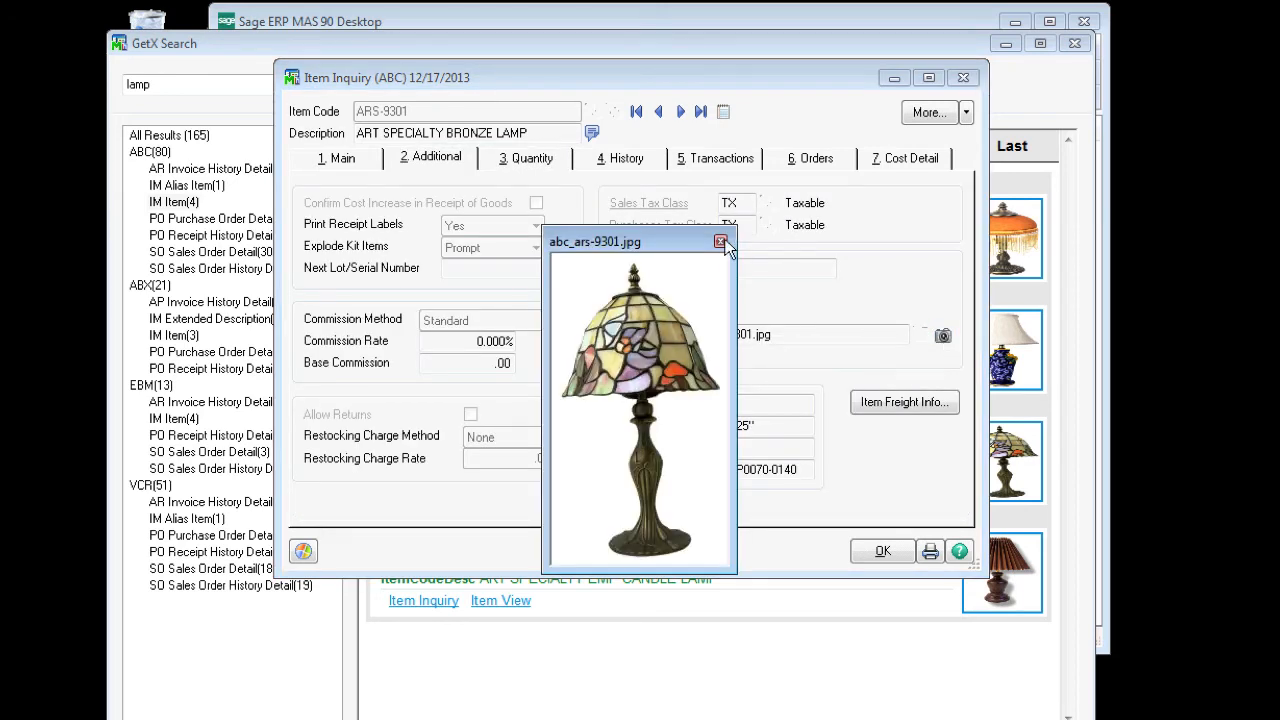
click(722, 242)
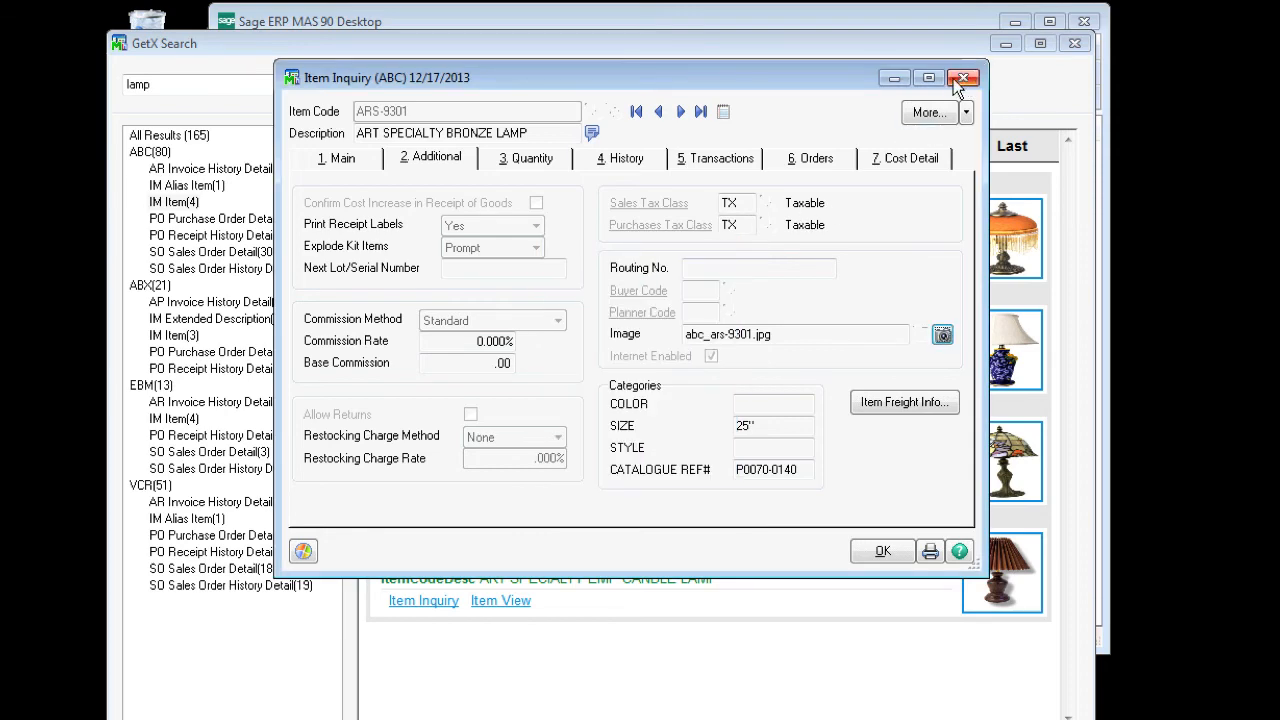
click(962, 78)
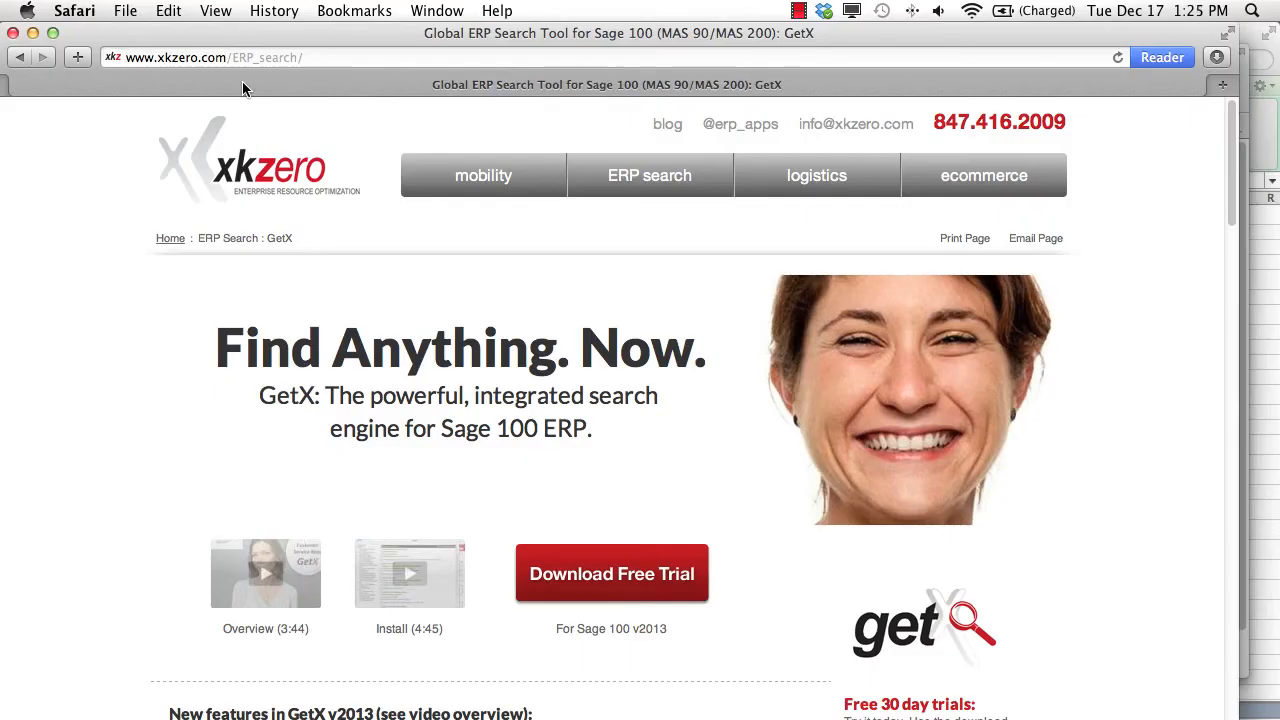
mouse_move(611, 573)
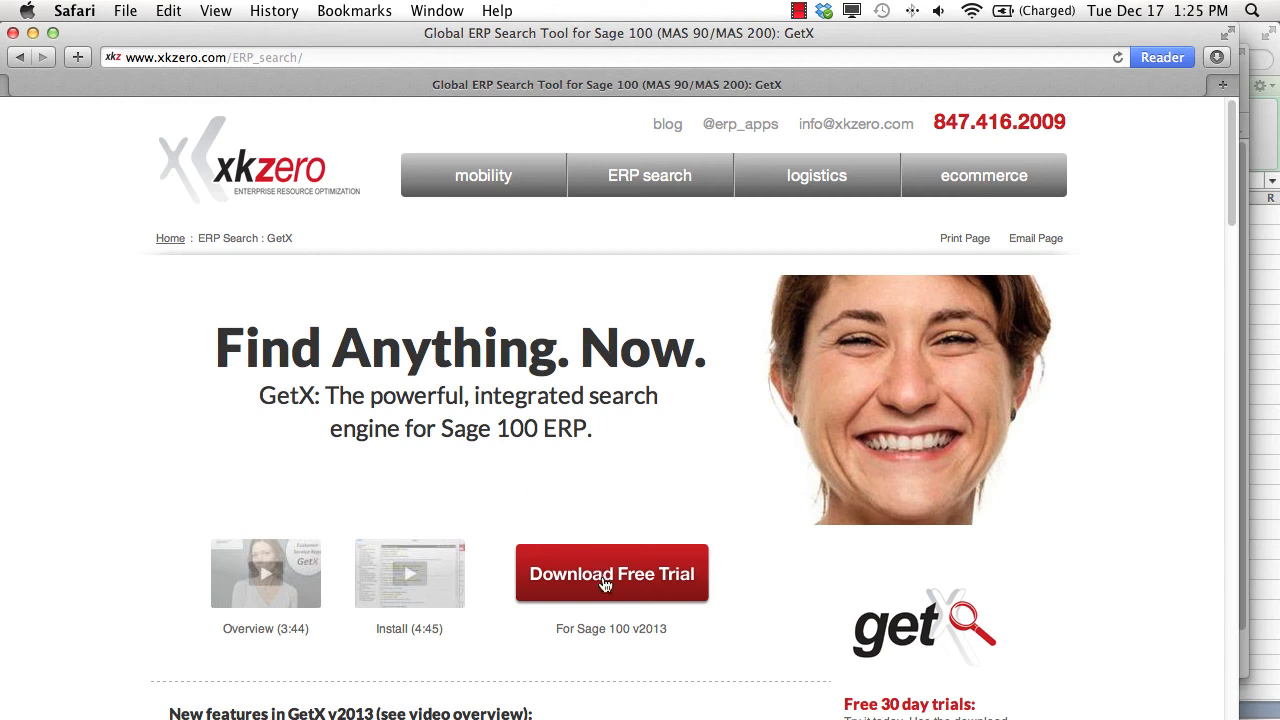
mouse_move(605, 584)
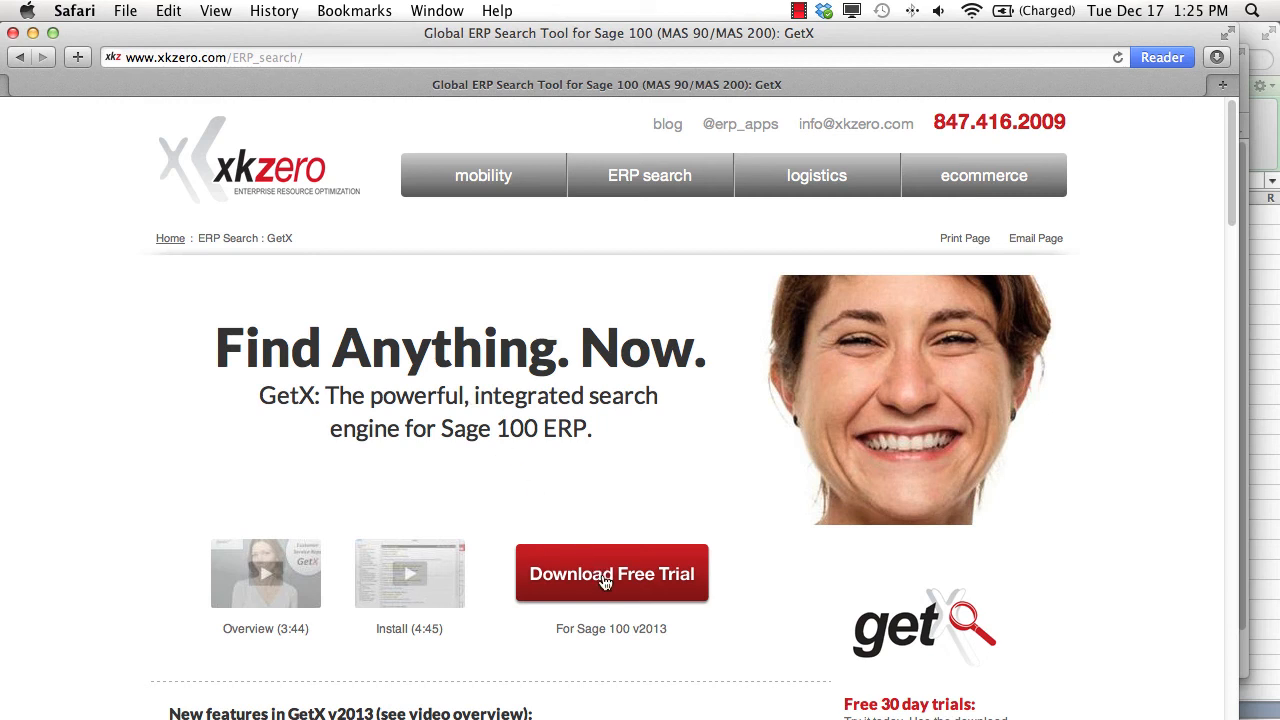